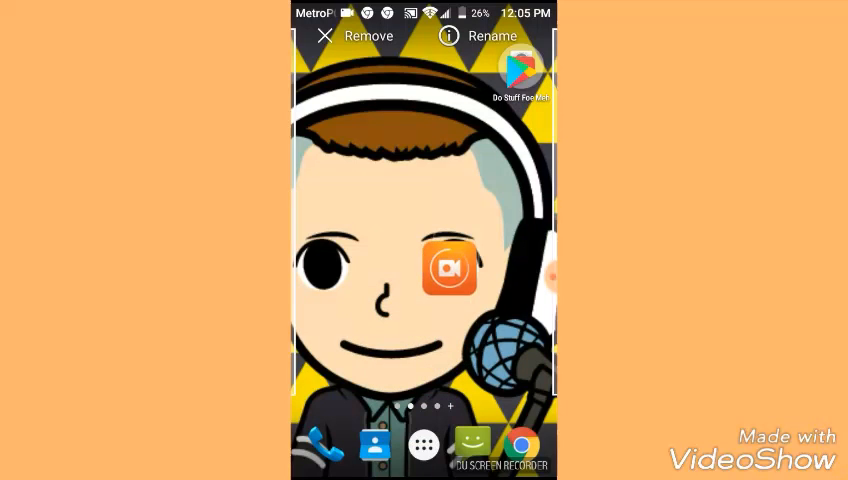
- Drag the DU Recorder shortcut to a new spot on the home screen
left_click_drag(448, 270, 390, 340)
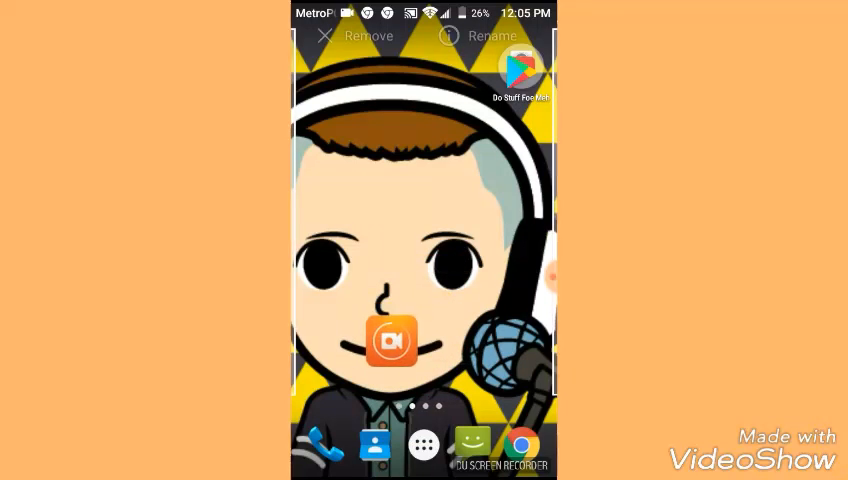
left_click_drag(390, 340, 456, 250)
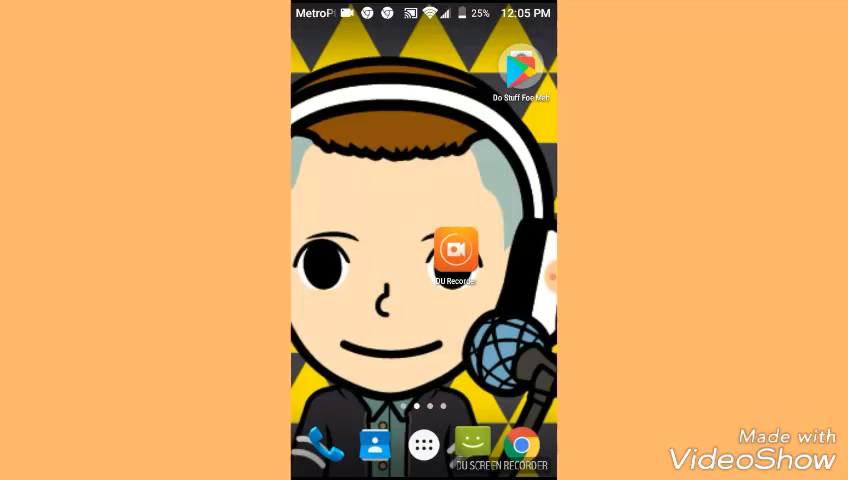
- Launch DU Recorder to its video list, then switch to the empty images section
left_click(454, 248)
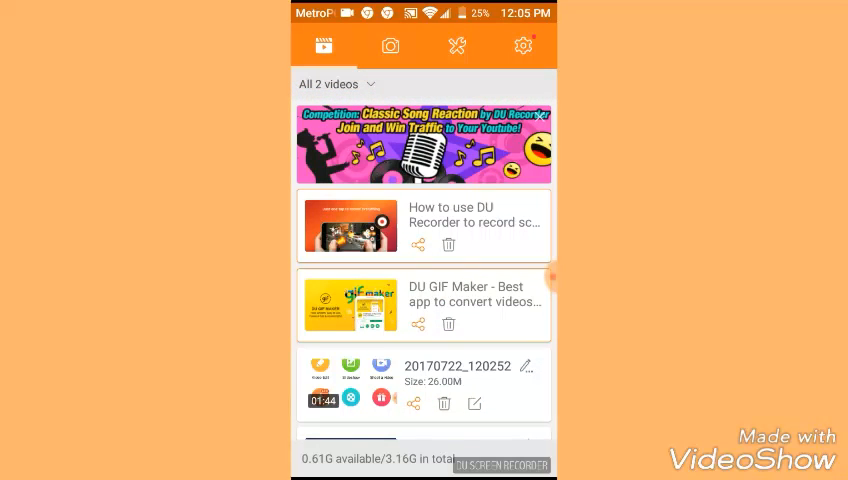
left_click(390, 46)
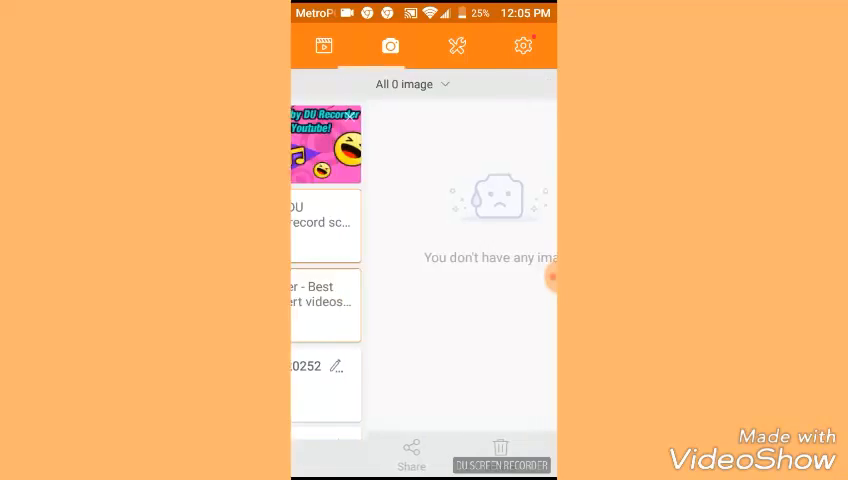